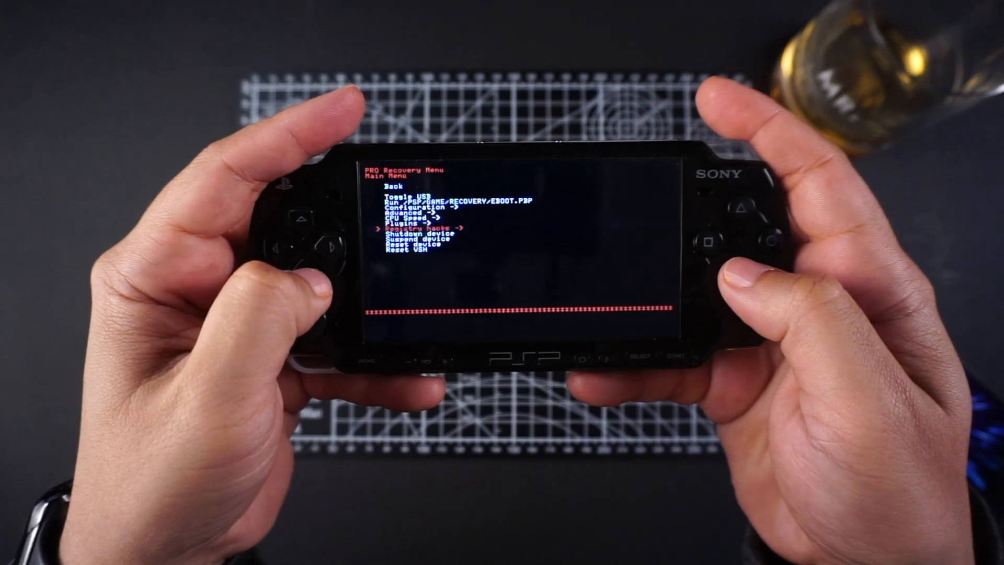
Move the recovery menu selection down from Registry hacks to Reset VSH.
key("down")
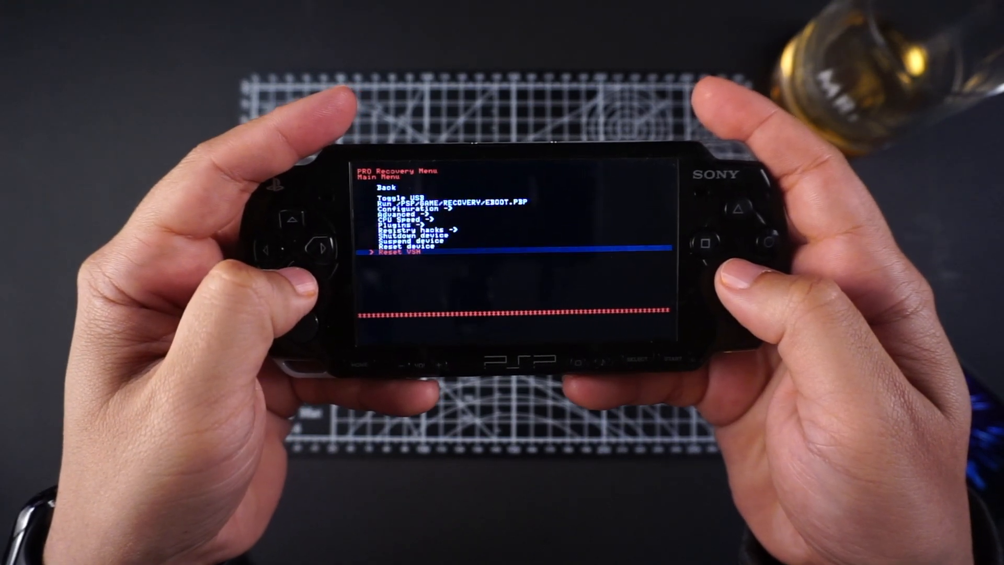